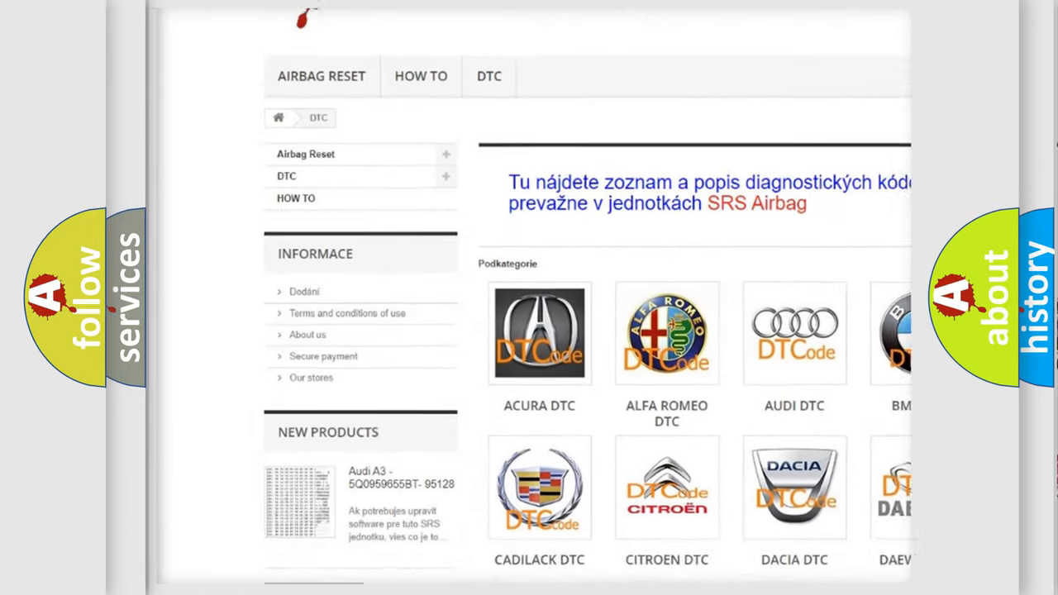
Scroll the DTC page and select the AUDI DTC tile to list its trouble code subcategories
scroll(down, 3)
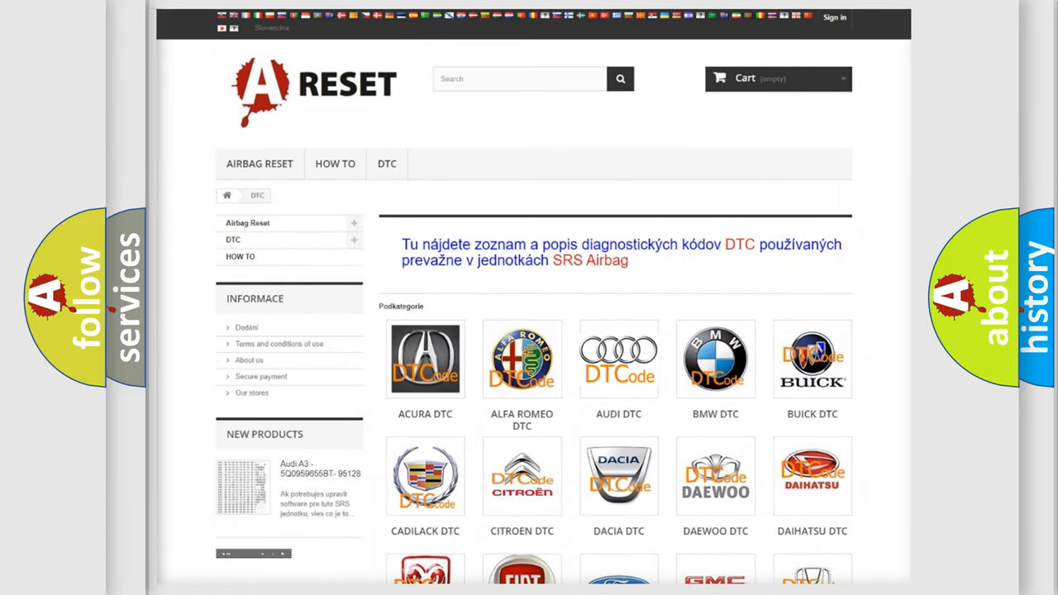
click(618, 359)
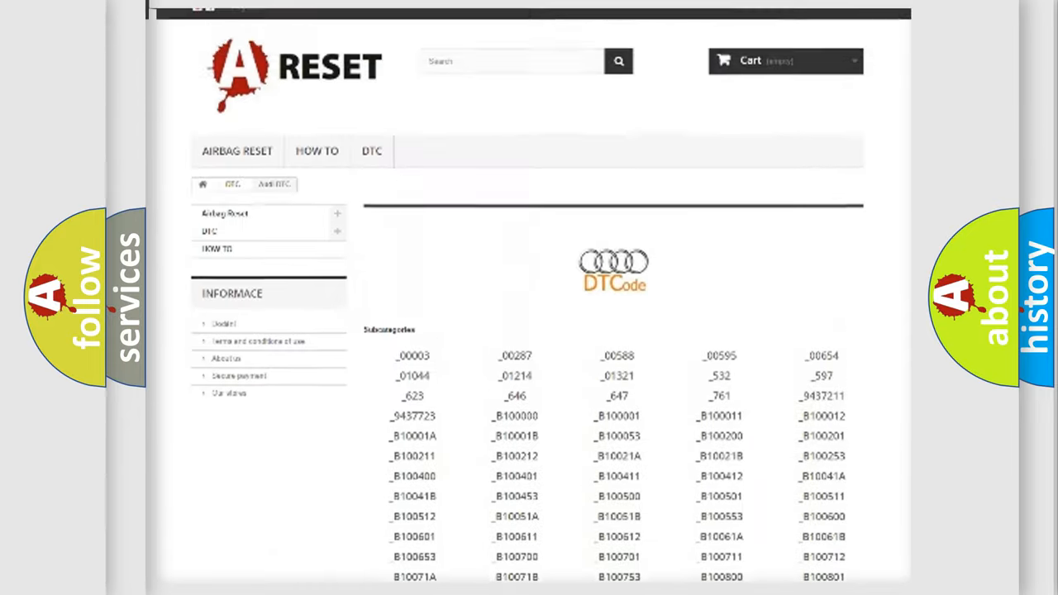